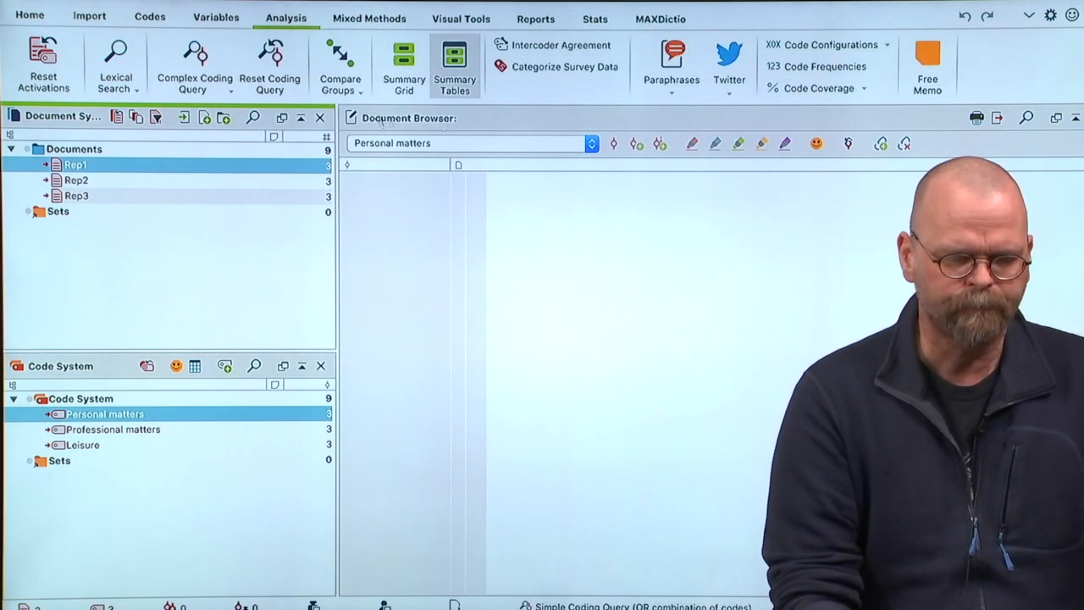
# - Read the Rep1 and Rep2 summaries in the Summary Grid, then bring up the Summary Tables workspace
pyautogui.click(404, 64)
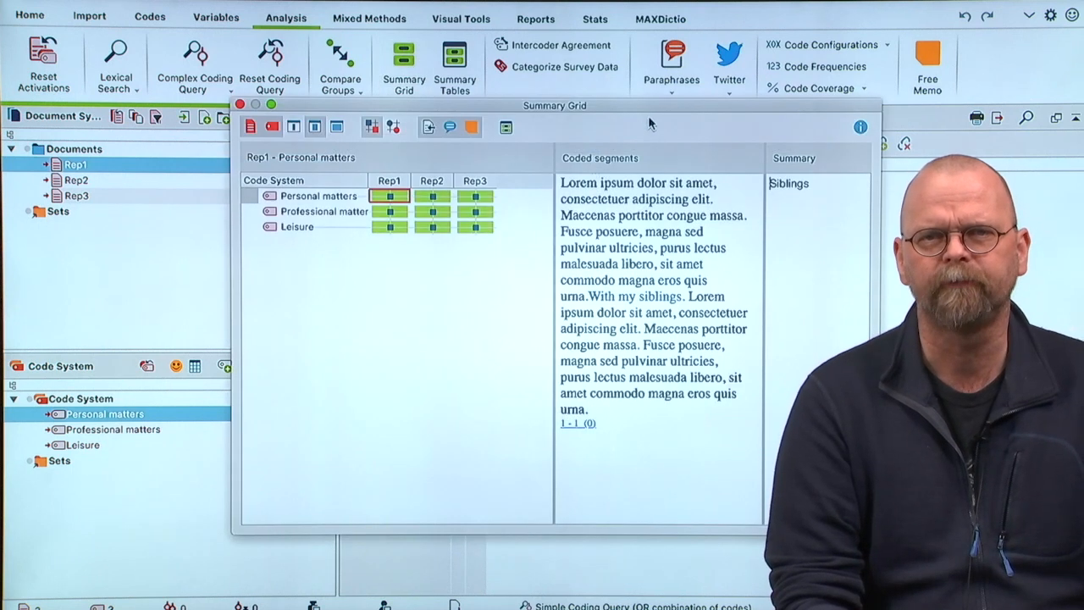
pyautogui.moveTo(555, 105); pyautogui.dragTo(487, 81)
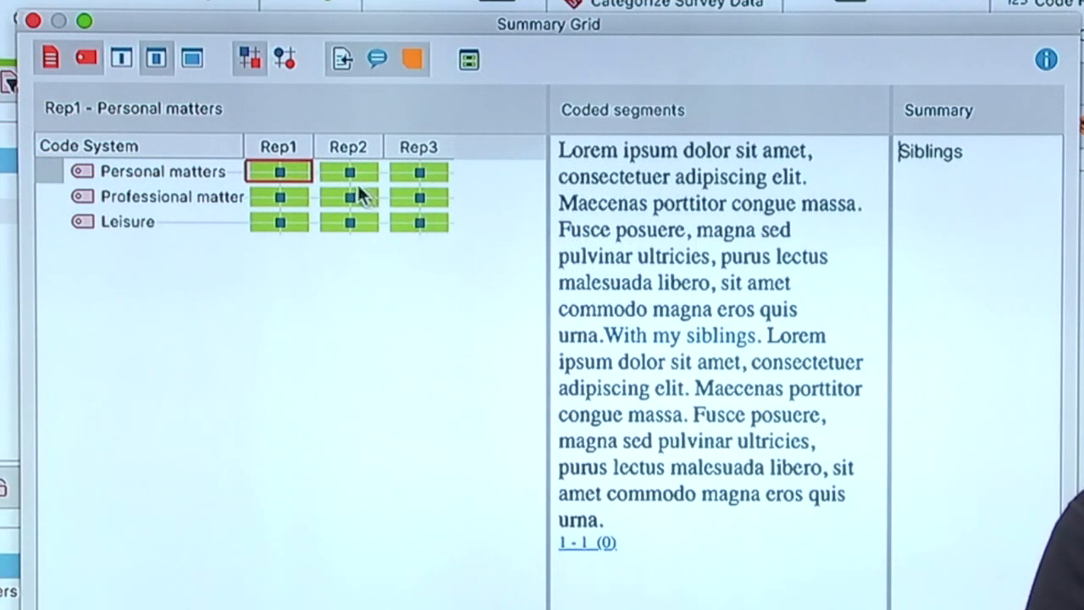
pyautogui.click(349, 171)
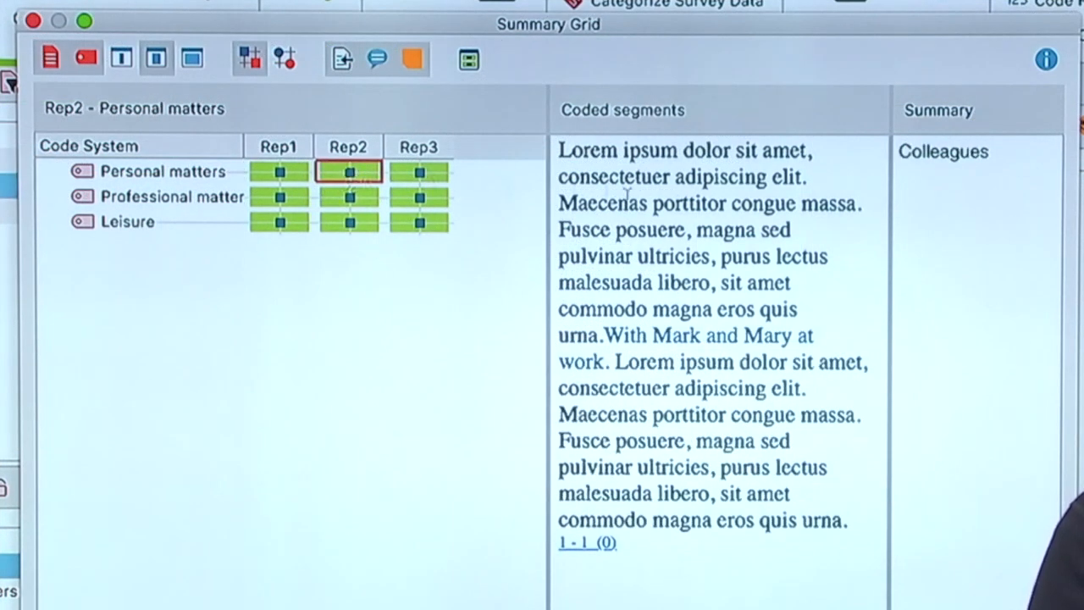
pyautogui.click(418, 171)
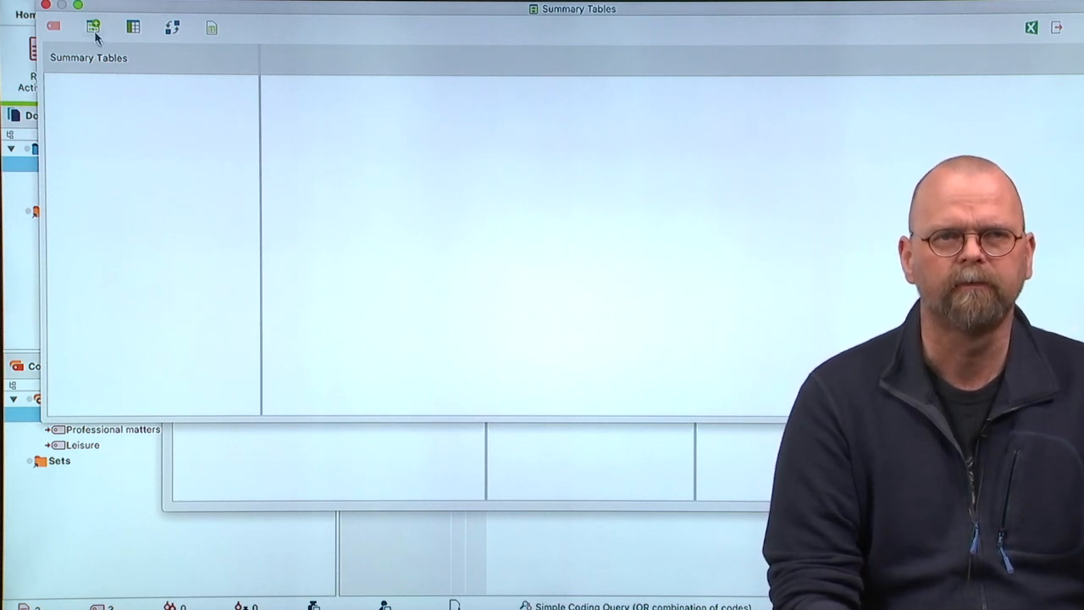
# - Create a summary table with all codes from the Code System selected for Rep1–Rep3
pyautogui.click(91, 27)
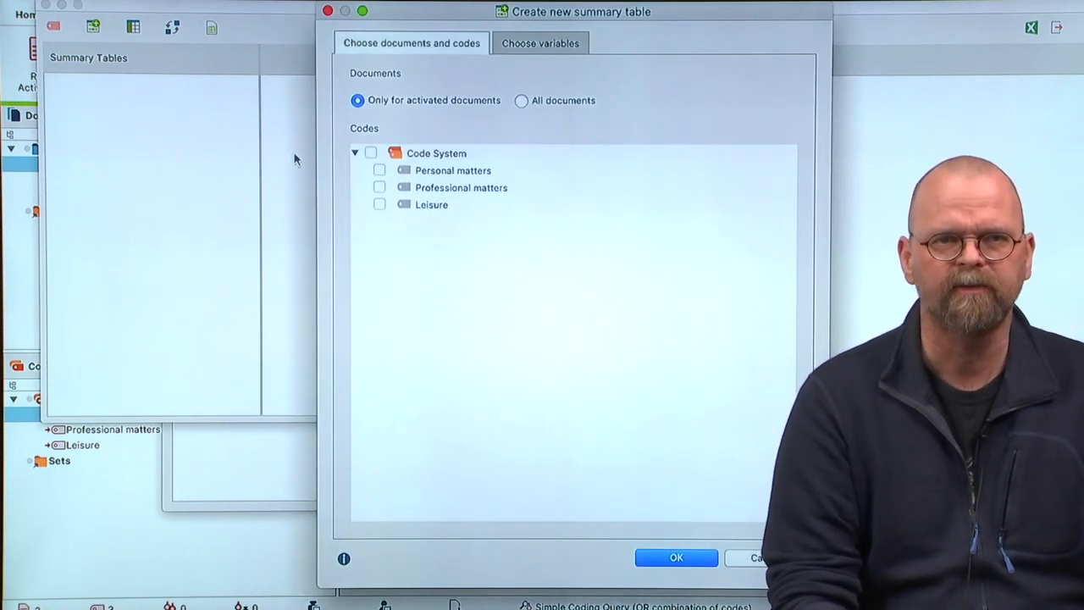
pyautogui.click(370, 152)
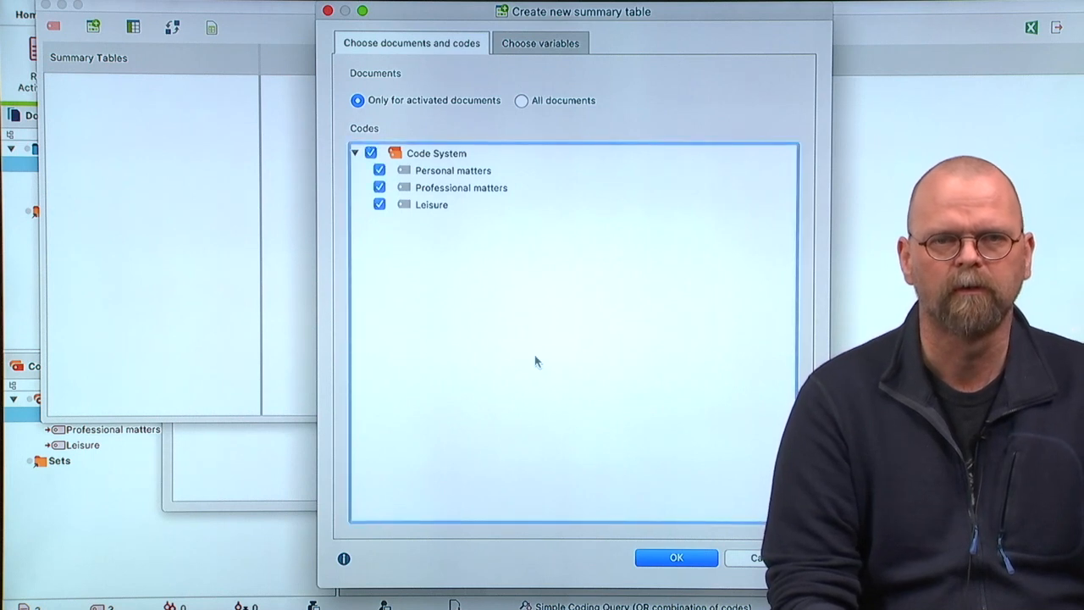
pyautogui.click(676, 557)
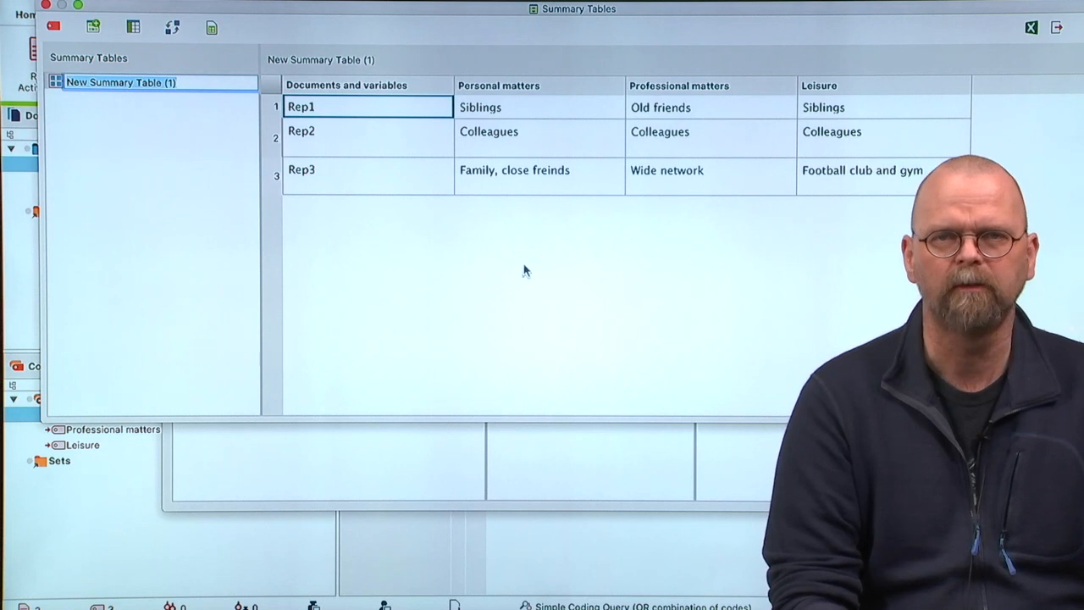
pyautogui.moveTo(465, 166)
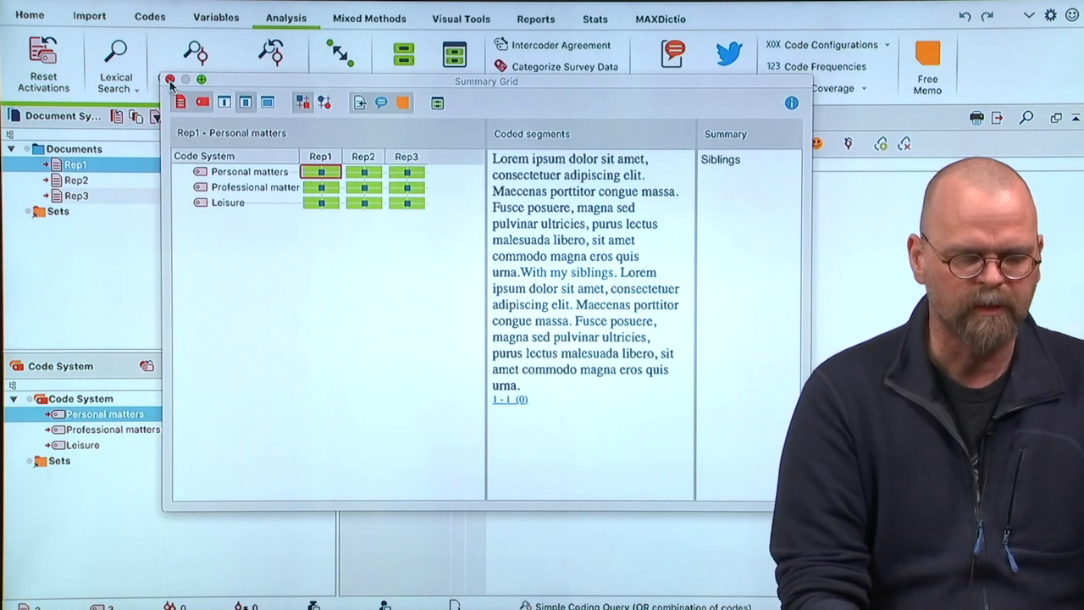
# - Close the Summary Grid and add a new code named 'Summary' to the Code System
pyautogui.click(169, 80)
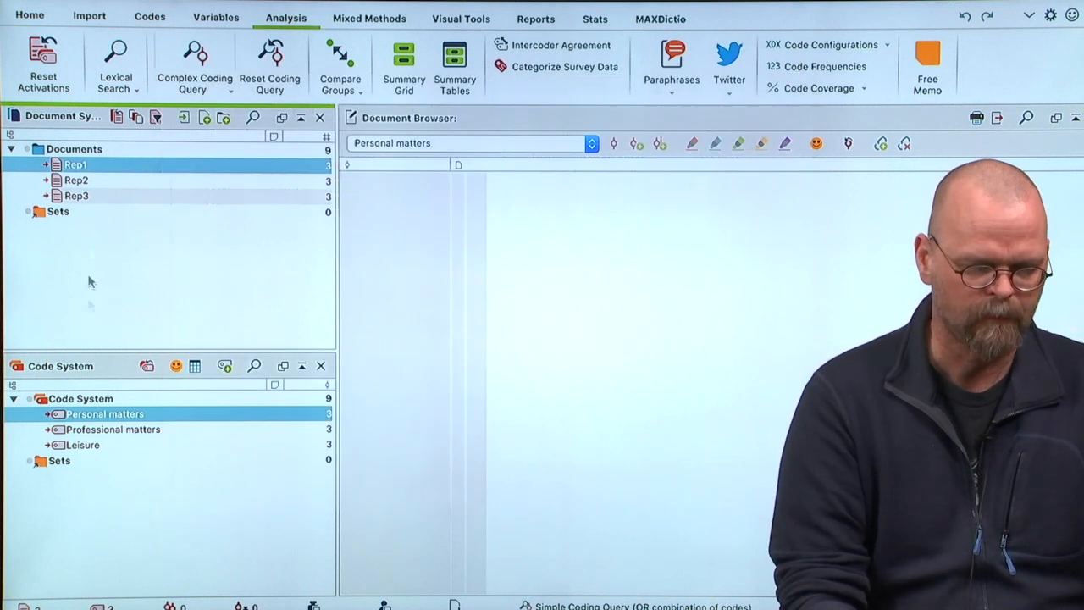
pyautogui.rightClick(81, 398)
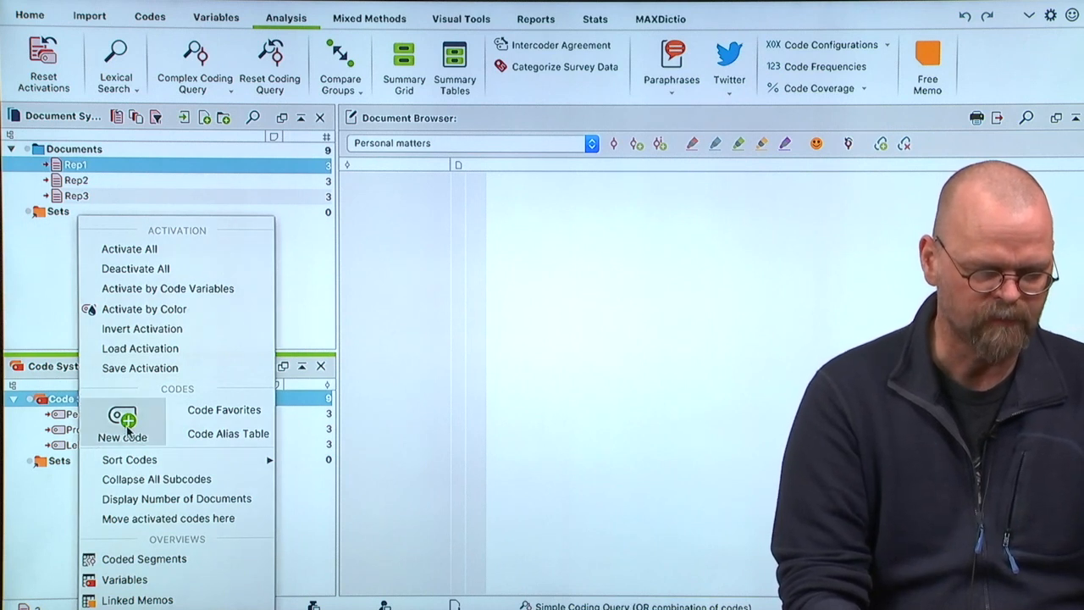
pyautogui.click(122, 437)
pyautogui.write('S')
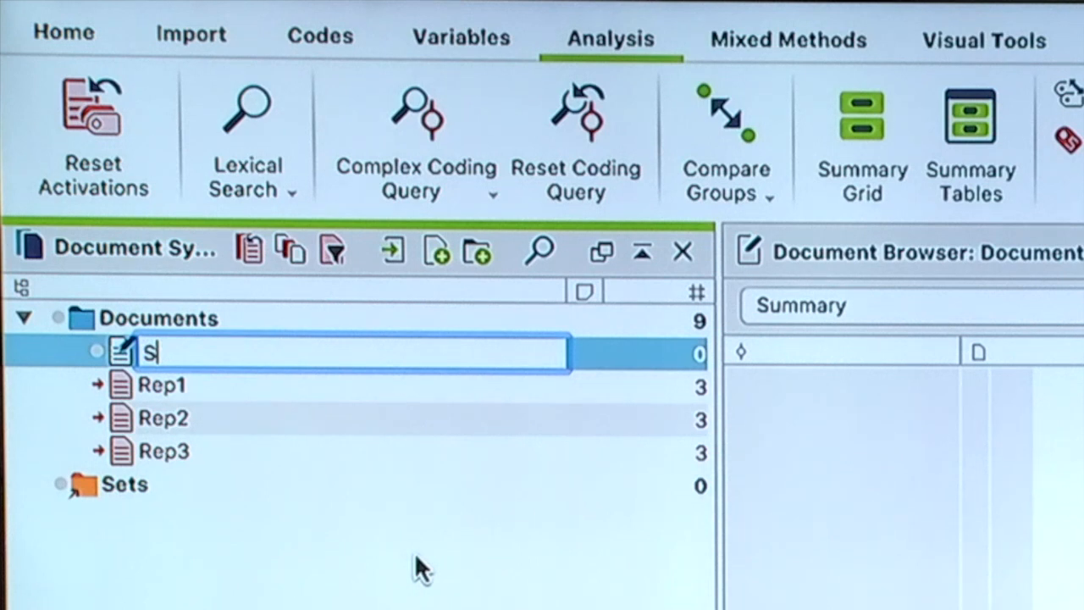
pyautogui.write('ummary')
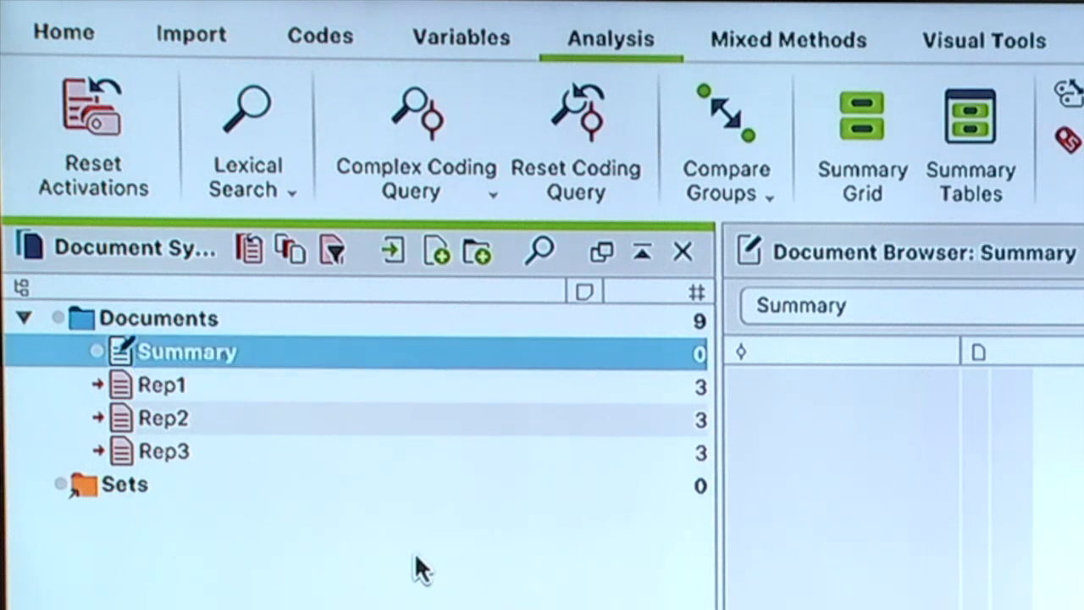
pyautogui.moveTo(102, 359)
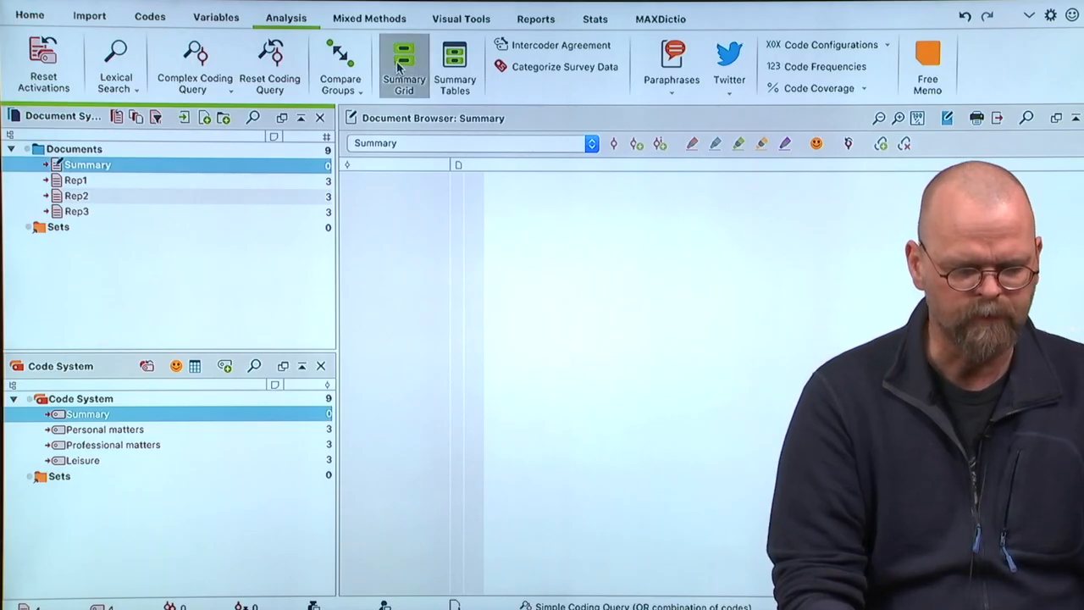
# - Reopen the Summary Grid, now listing the Summary code and Summary document
pyautogui.click(403, 65)
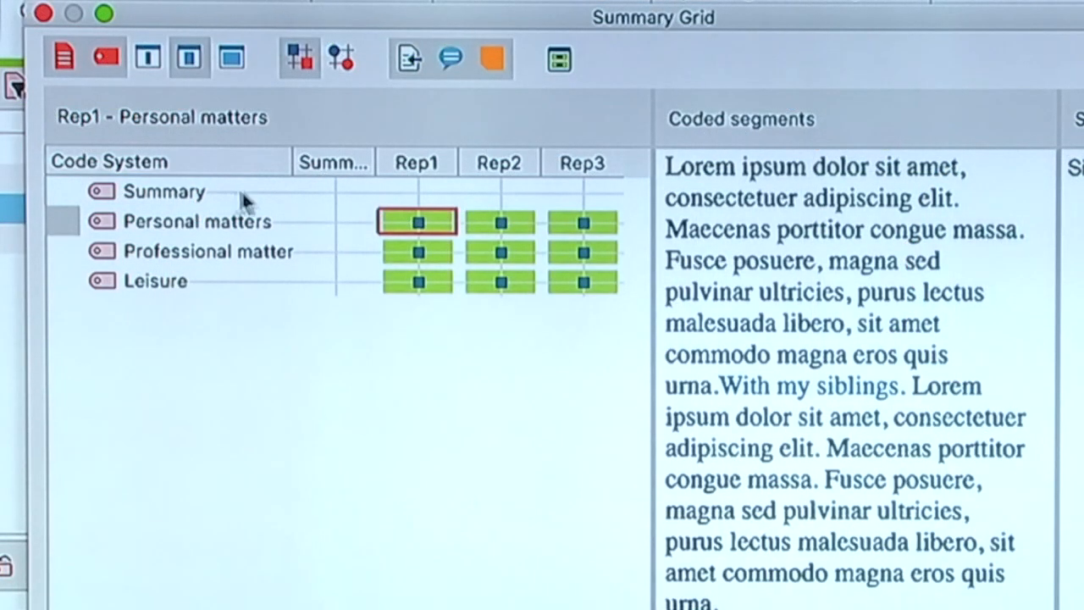
pyautogui.moveTo(593, 195)
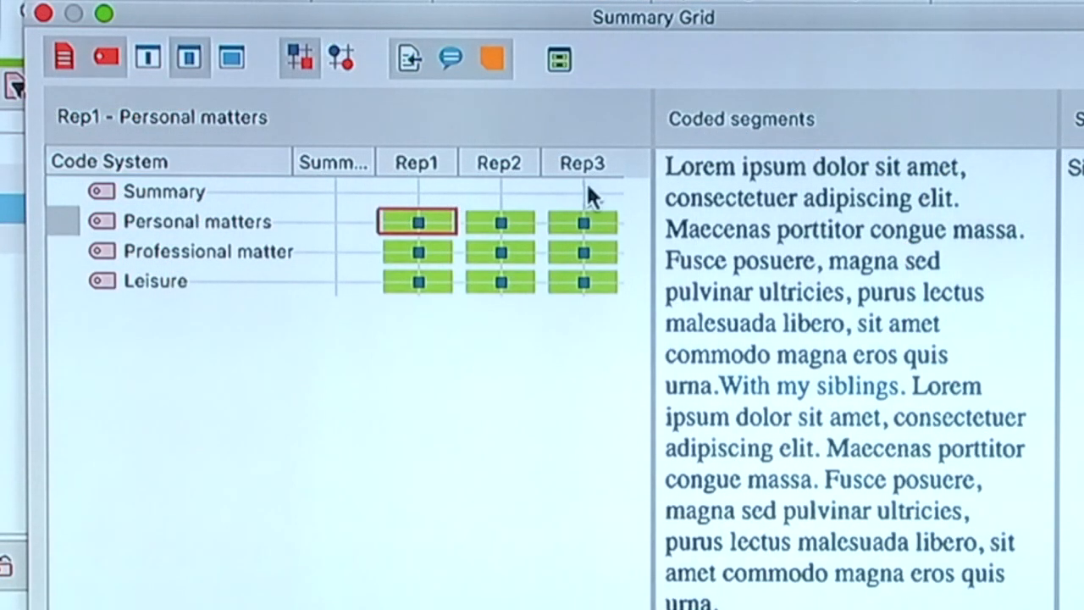
pyautogui.moveTo(339, 186)
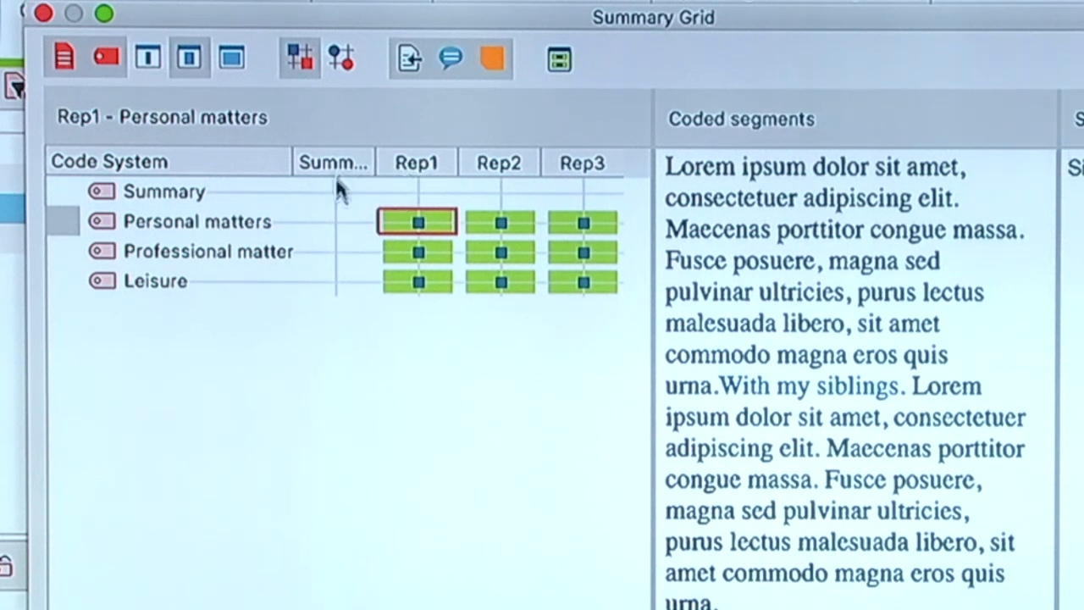
pyautogui.moveTo(348, 309)
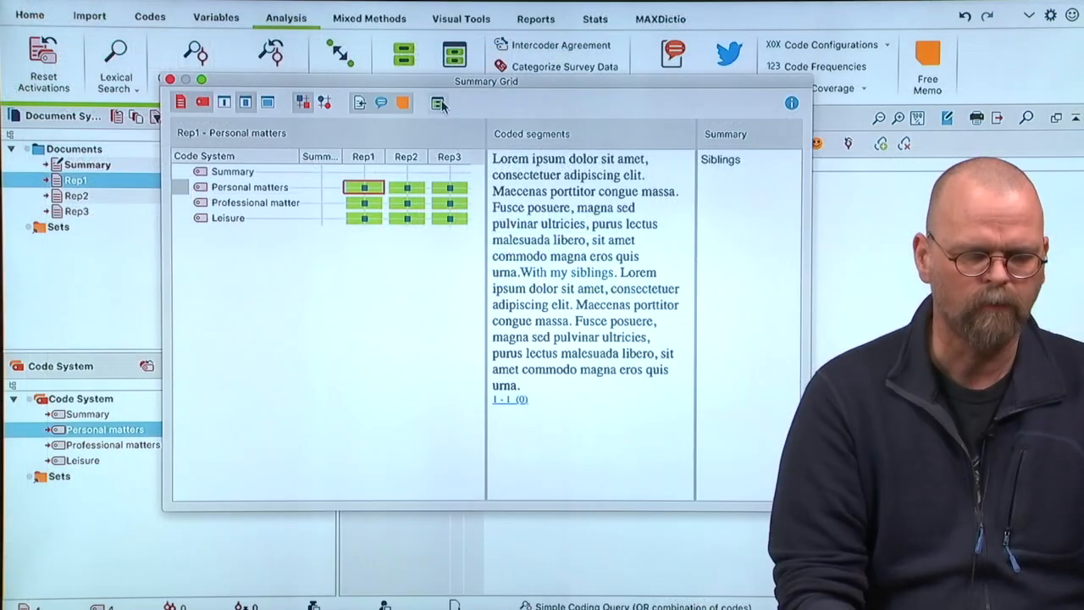
pyautogui.moveTo(439, 103)
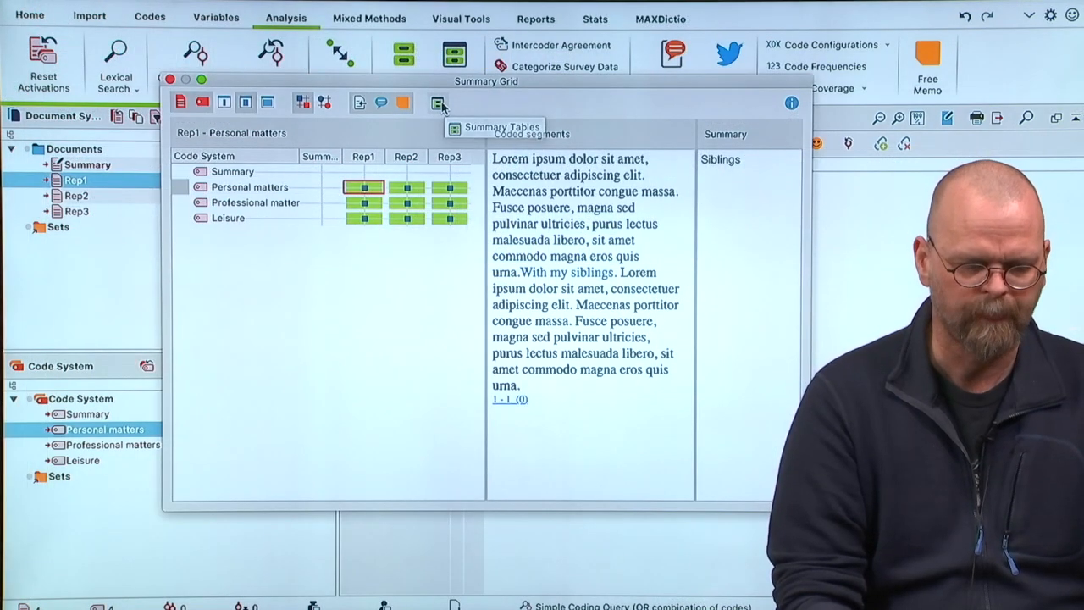
# - Create a second summary table that also includes the Summary code
pyautogui.click(440, 102)
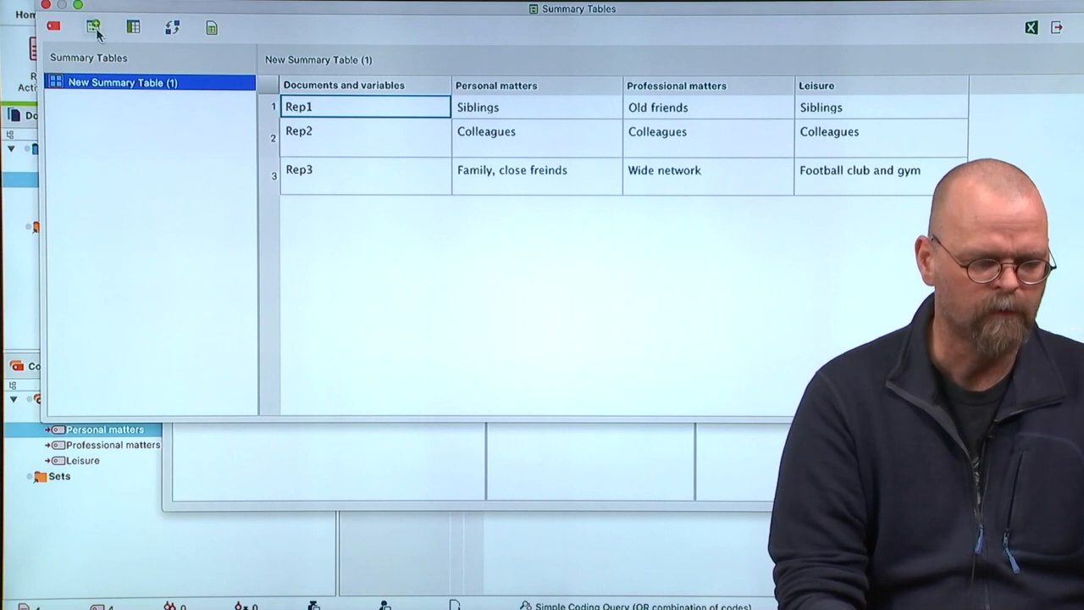
pyautogui.click(93, 27)
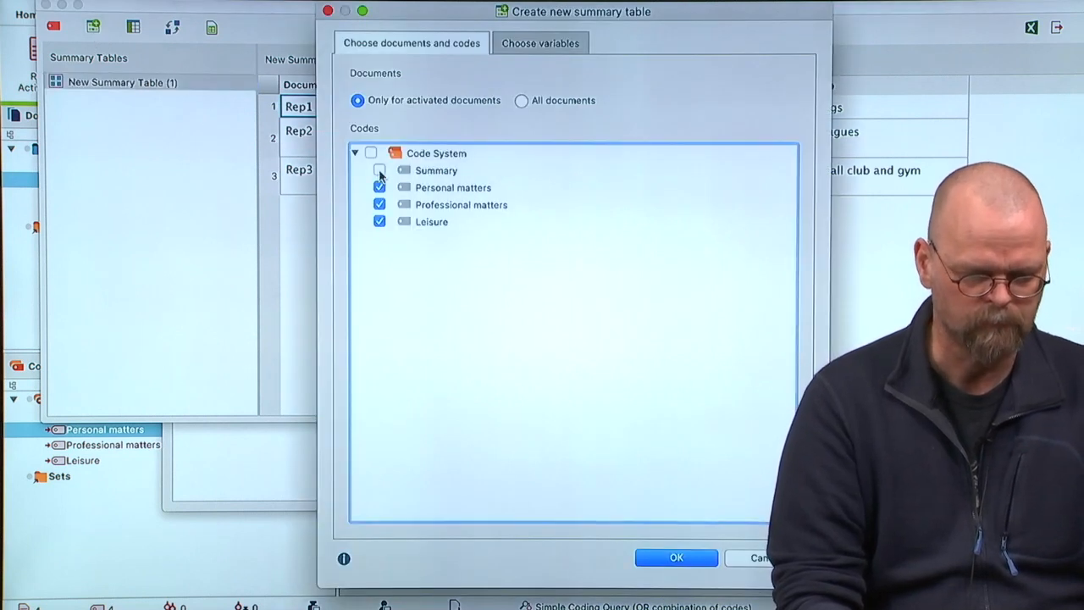
pyautogui.click(380, 169)
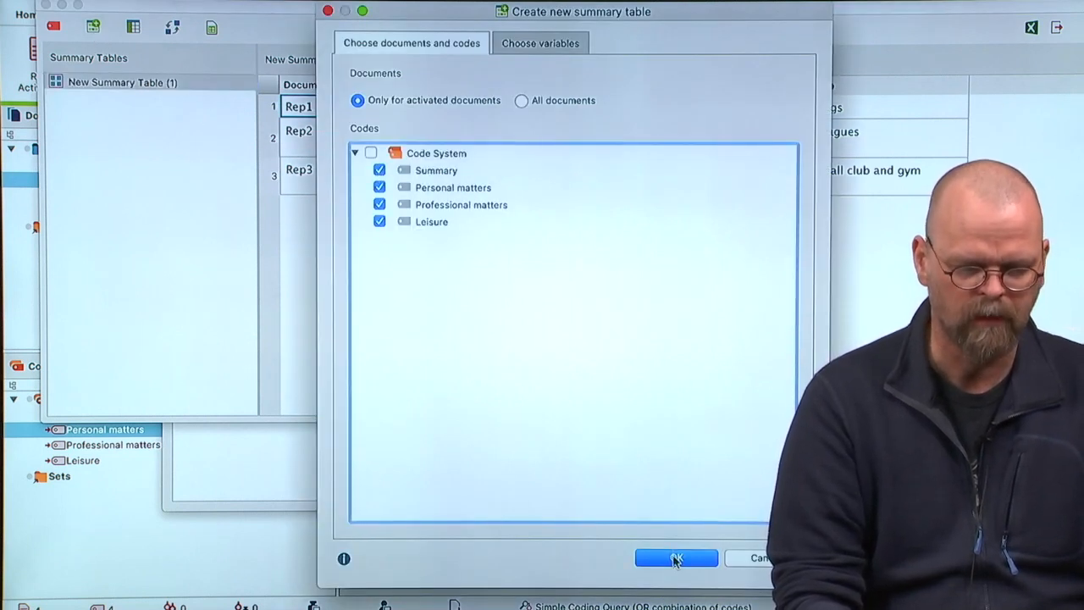
pyautogui.click(676, 557)
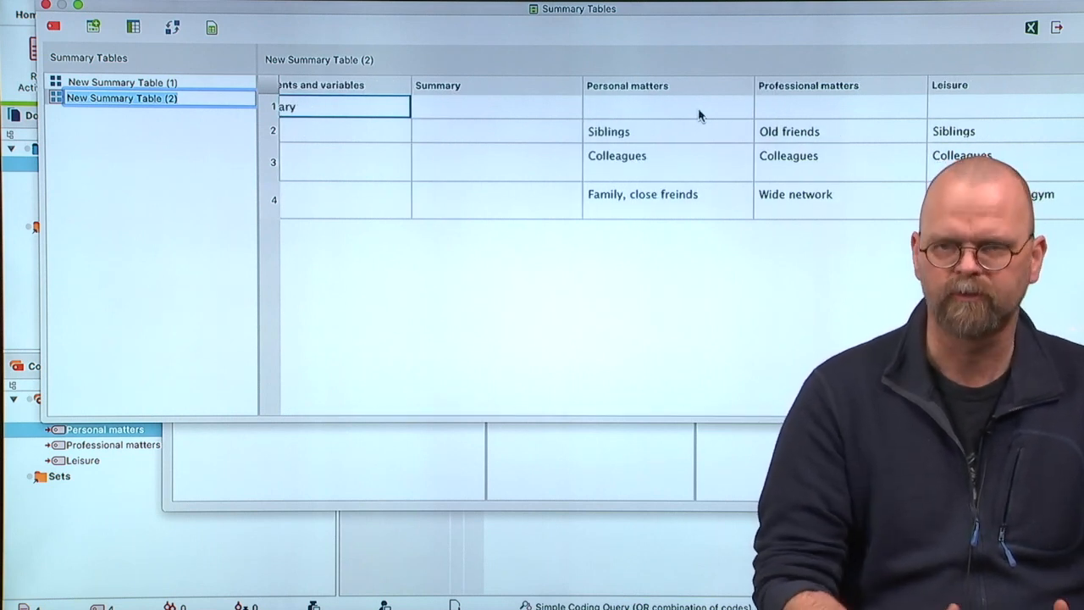
pyautogui.moveTo(641, 115)
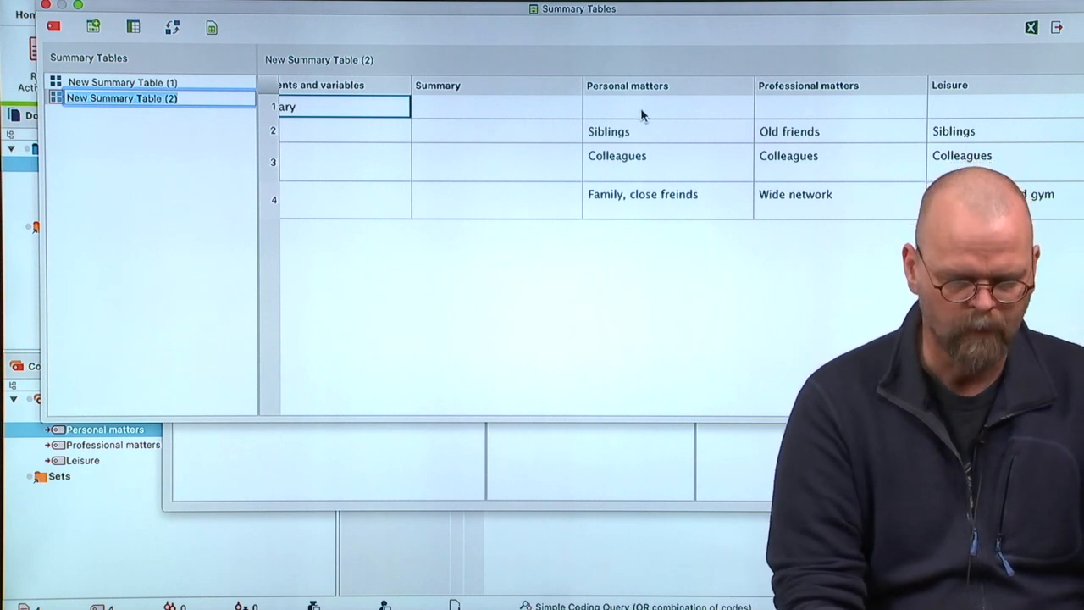
pyautogui.moveTo(624, 127)
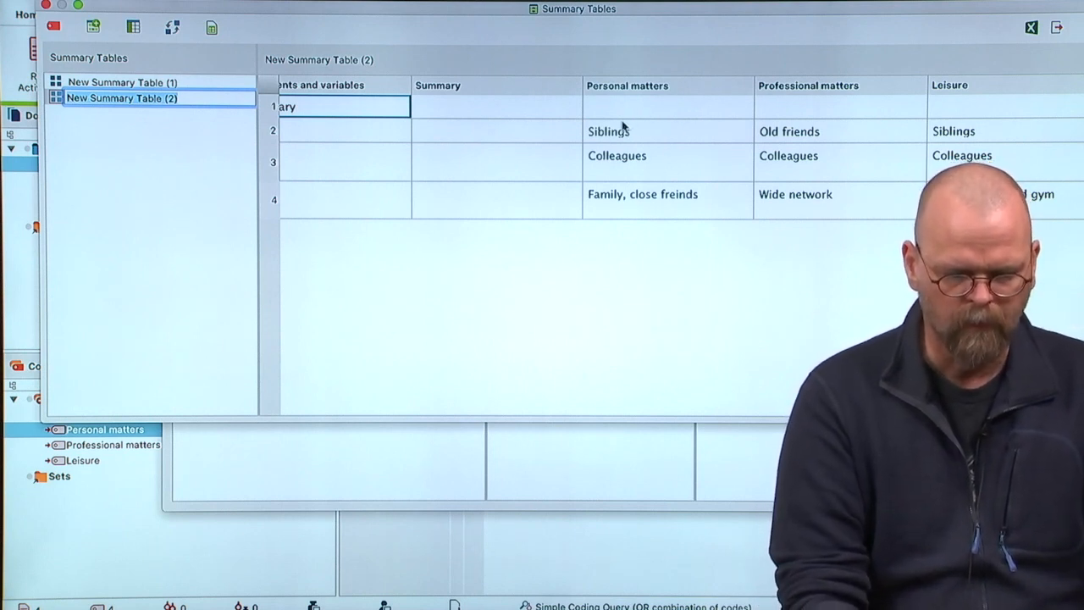
# - Enter 'Family – close colleague' as the Personal matters summary in the Summary document's row
pyautogui.click(667, 105)
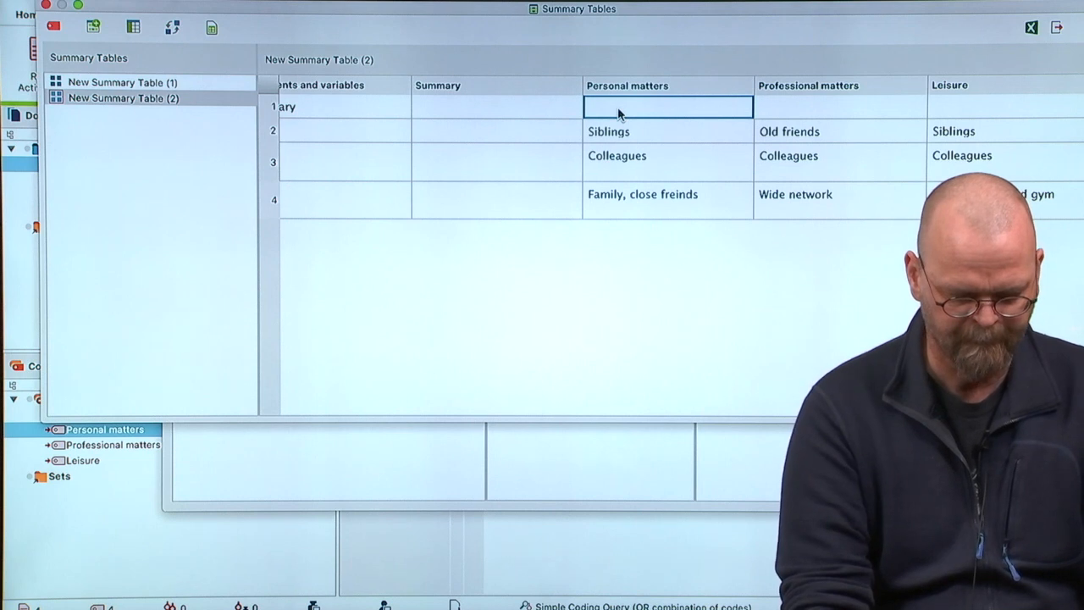
pyautogui.write('Famil')
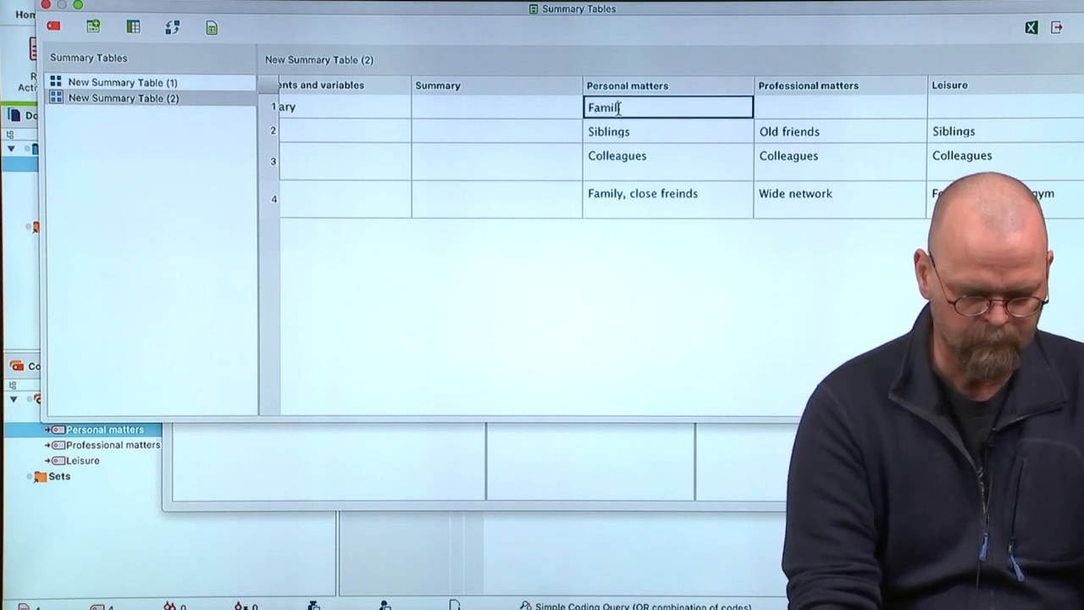
pyautogui.write('–')
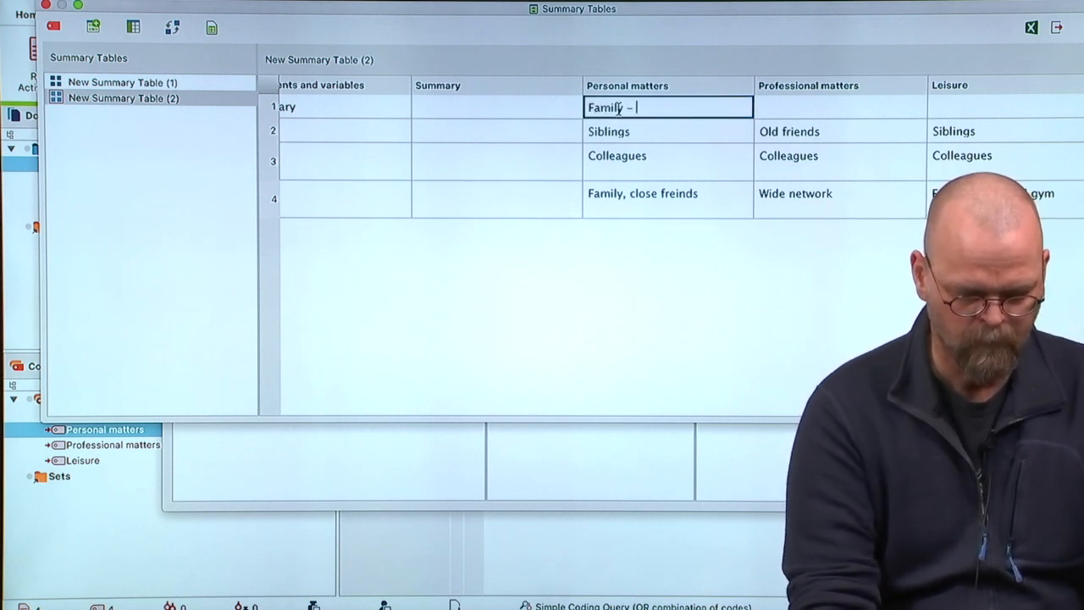
pyautogui.write('close')
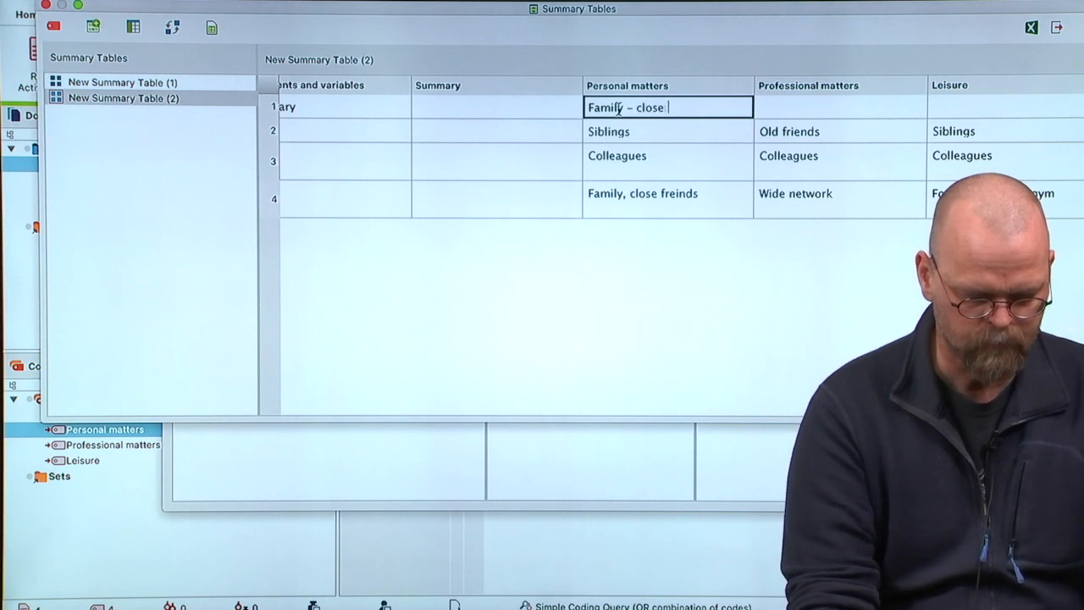
pyautogui.write('colleague')
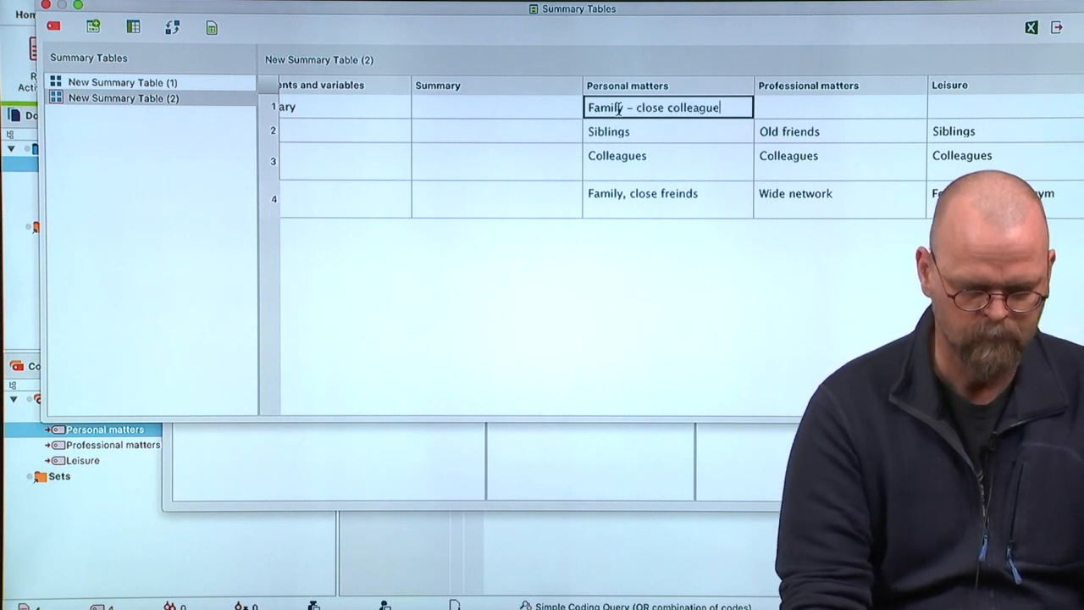
pyautogui.click(494, 132)
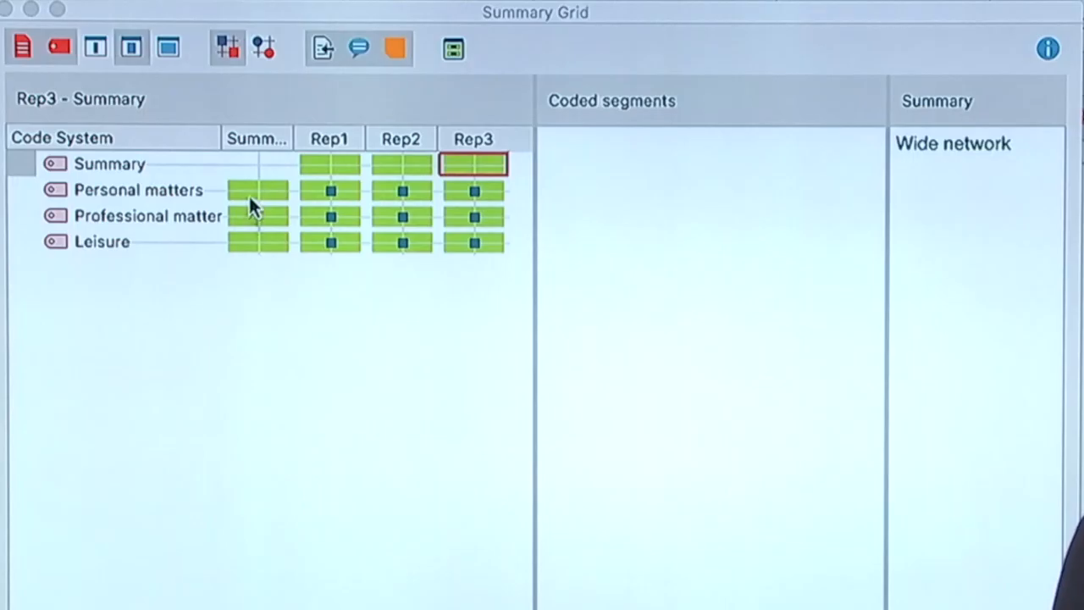
# - Read the Personal and Professional matters summaries of the Summary document and Rep2/Rep3 summaries of the Summary code
pyautogui.click(258, 190)
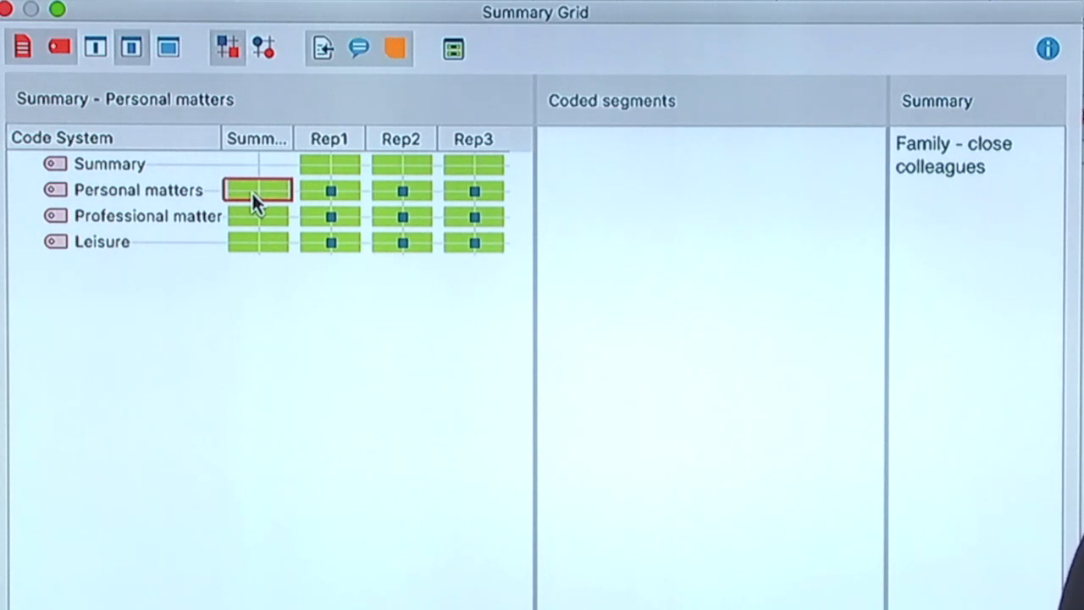
pyautogui.click(258, 217)
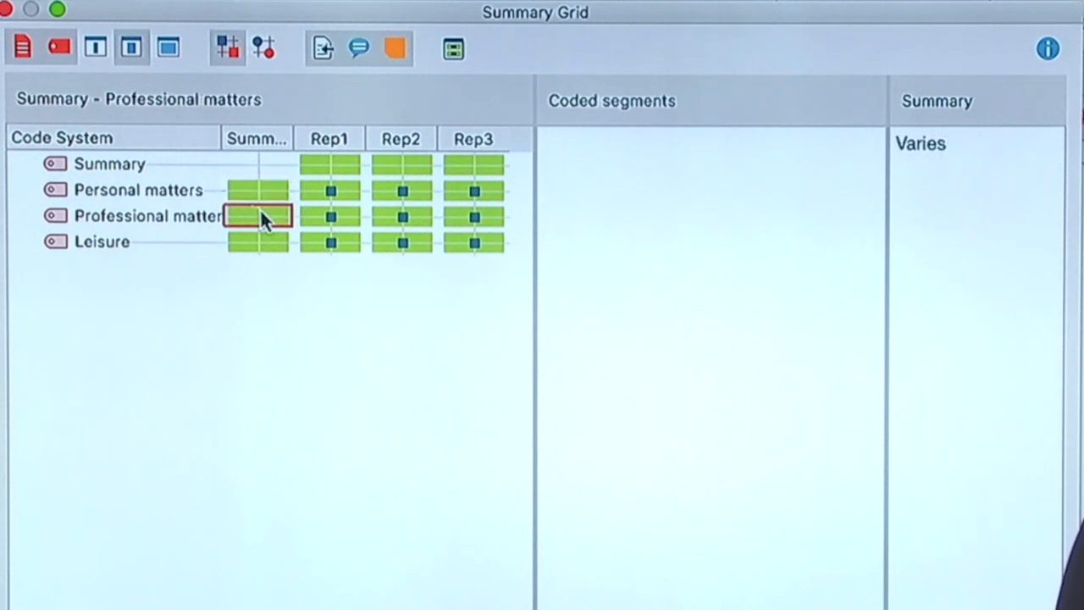
pyautogui.moveTo(337, 162)
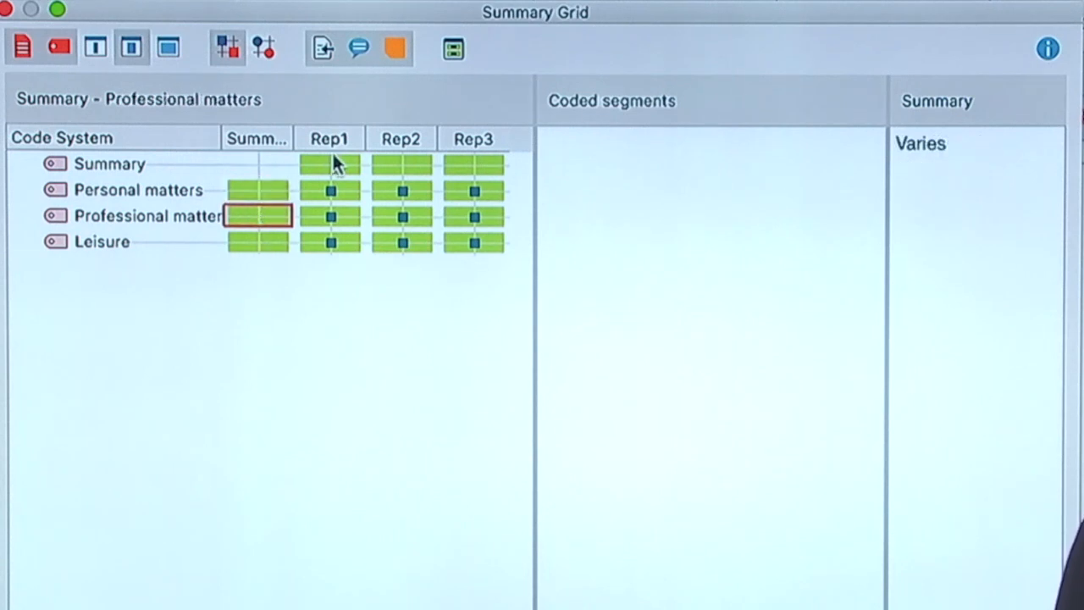
pyautogui.moveTo(212, 173)
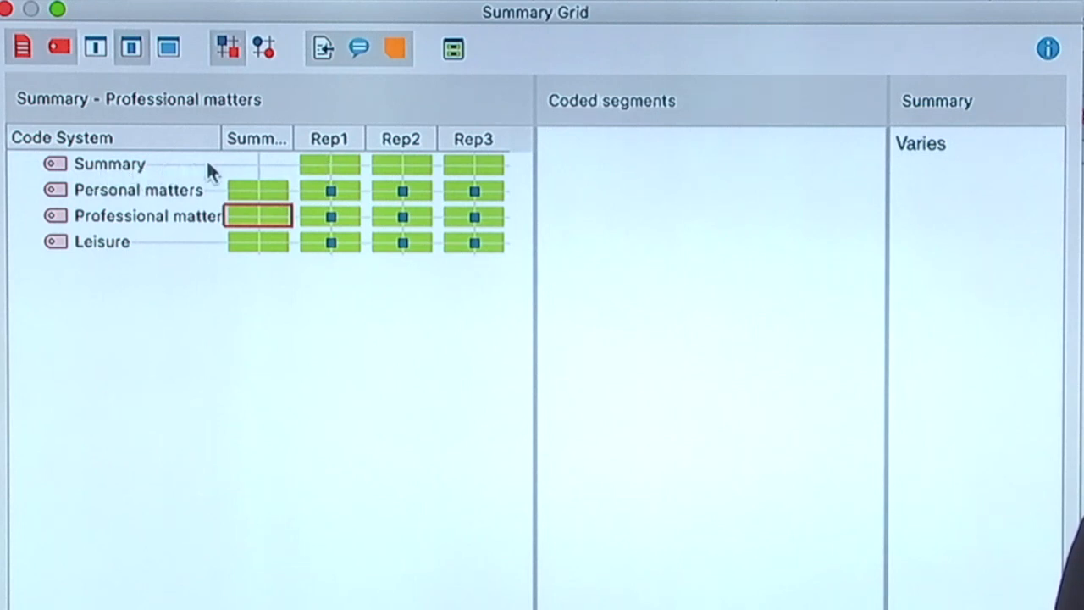
pyautogui.click(401, 163)
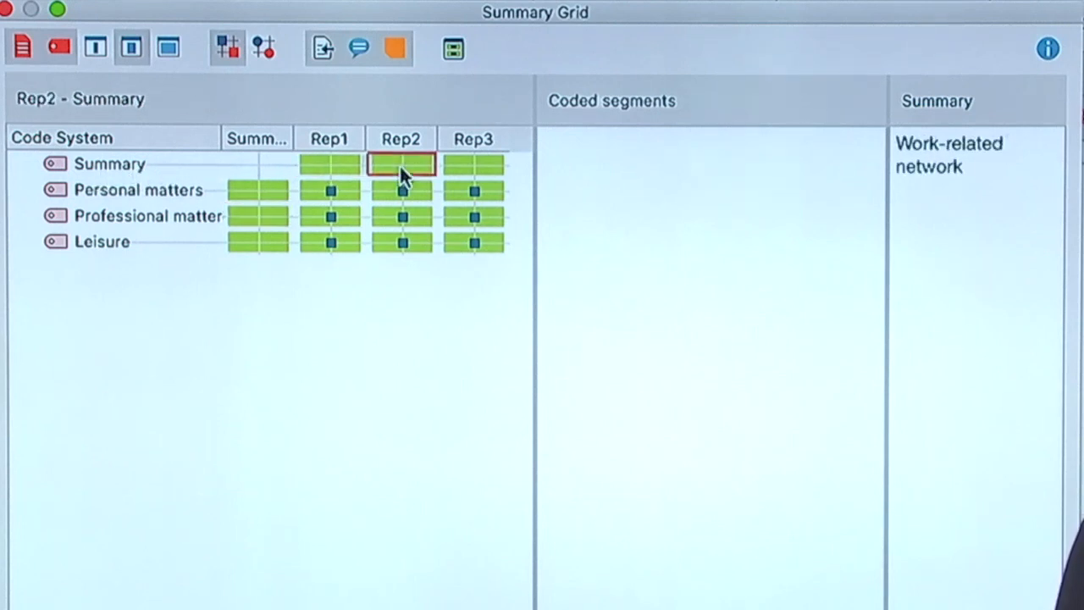
pyautogui.moveTo(472, 165)
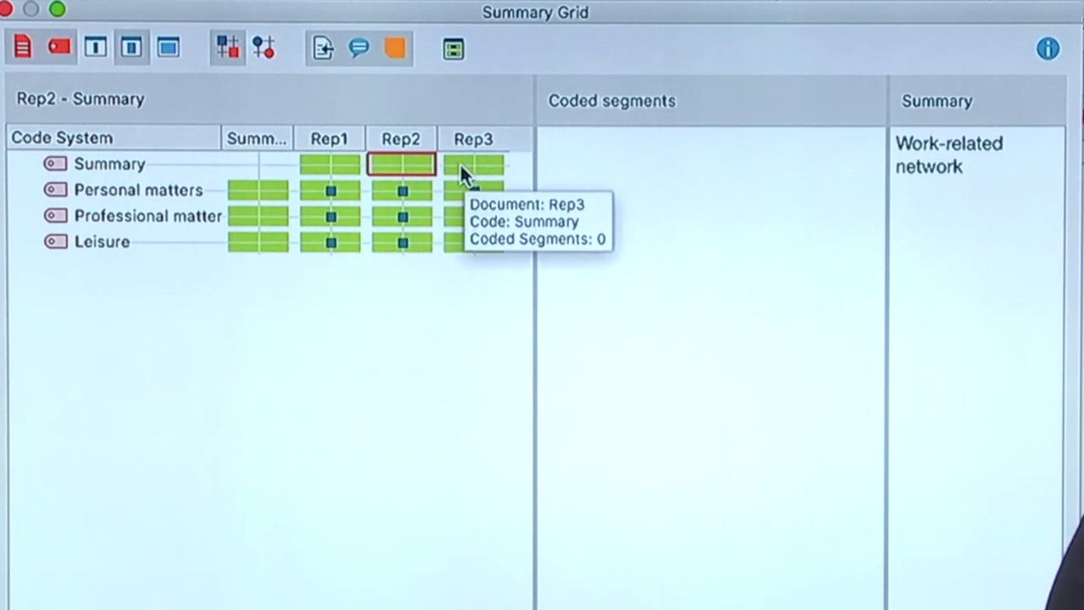
pyautogui.click(472, 163)
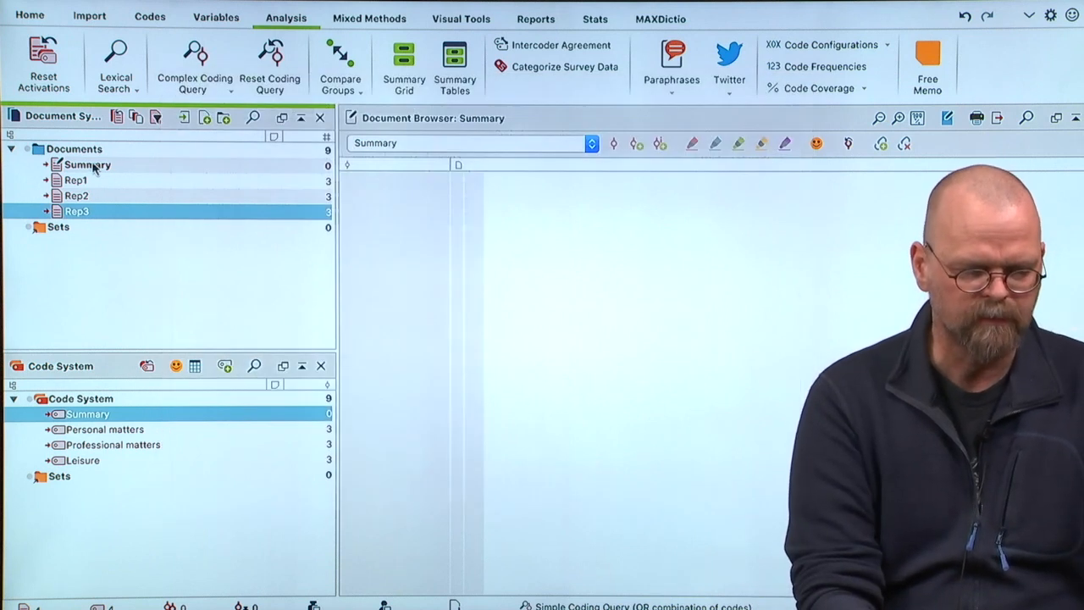
# - Select the Summary document and start renaming the Summary code
pyautogui.click(88, 164)
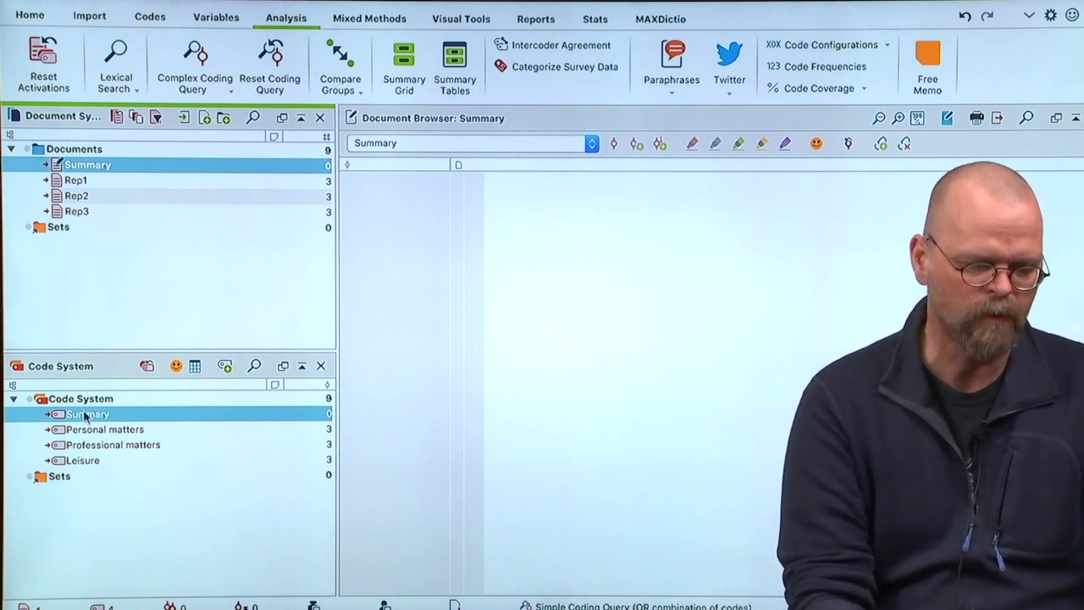
pyautogui.doubleClick(88, 413)
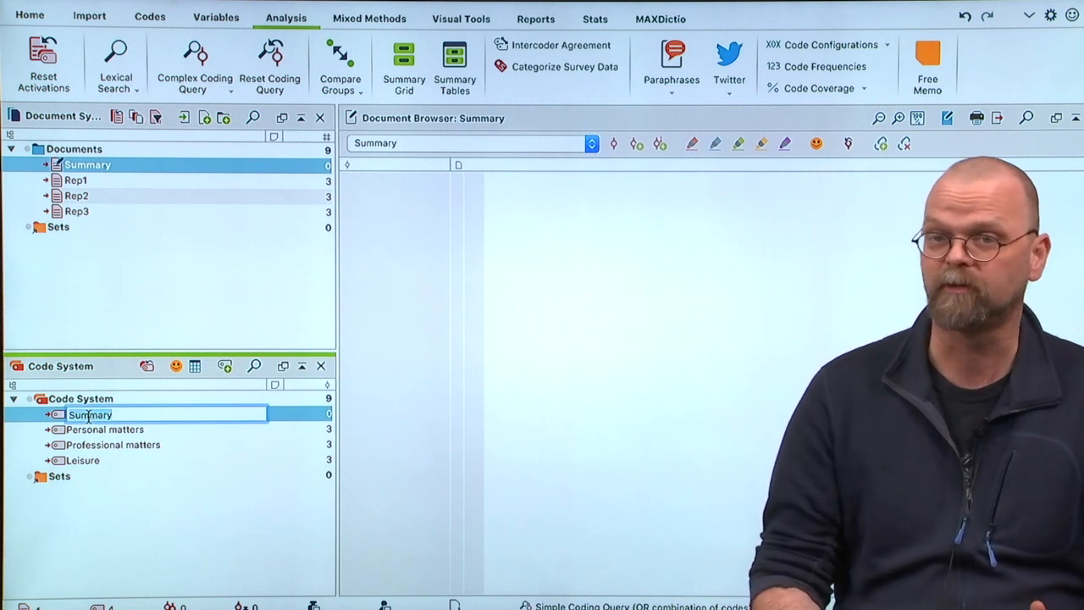